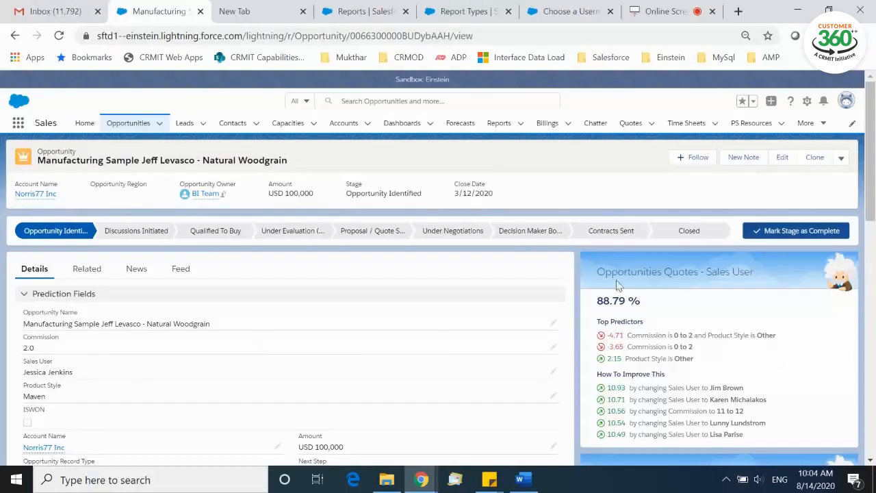
mouse_move(725, 273)
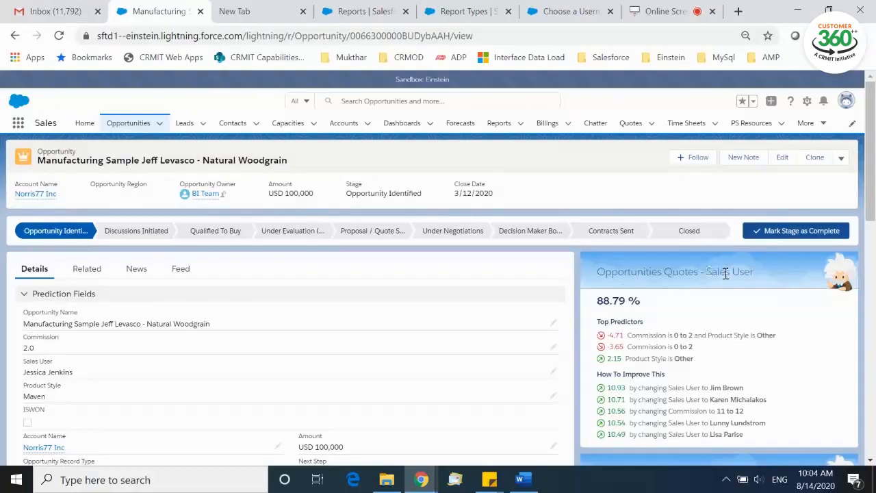
scroll(down, 3)
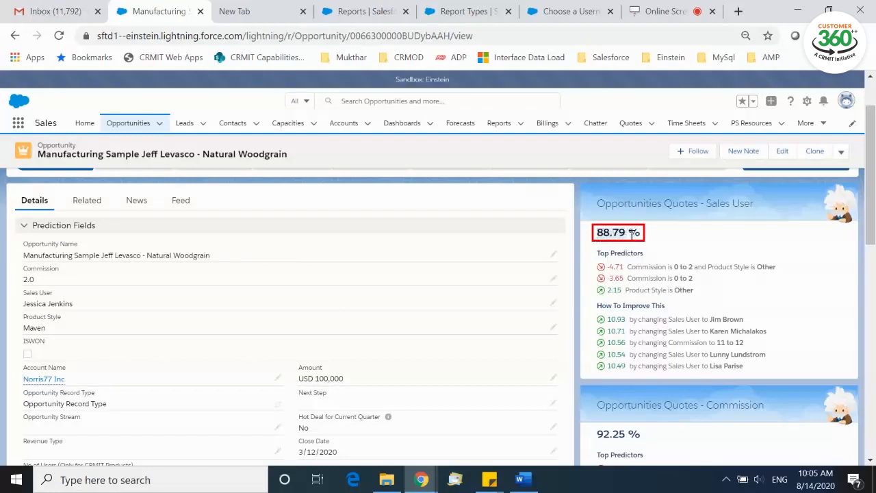
mouse_move(701, 277)
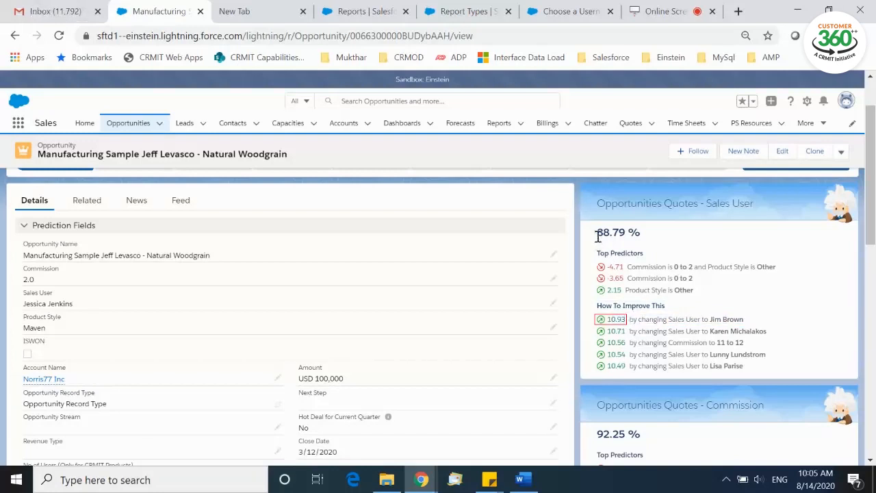
click(47, 303)
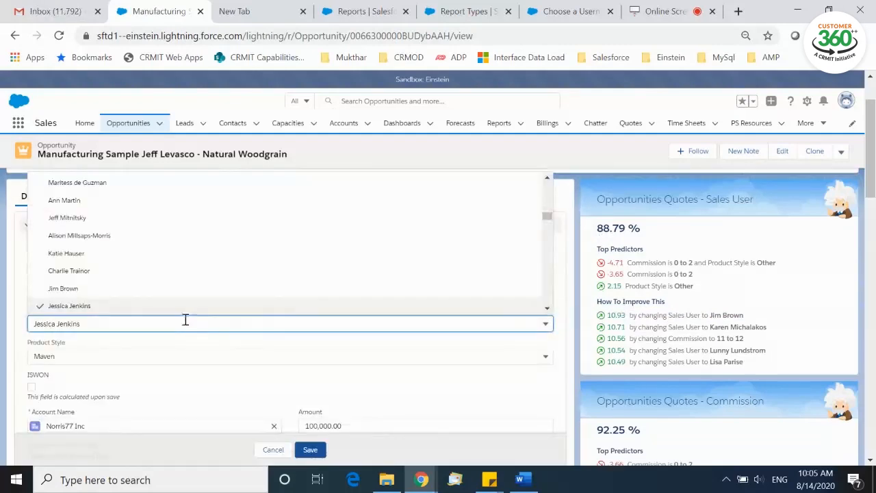
click(311, 449)
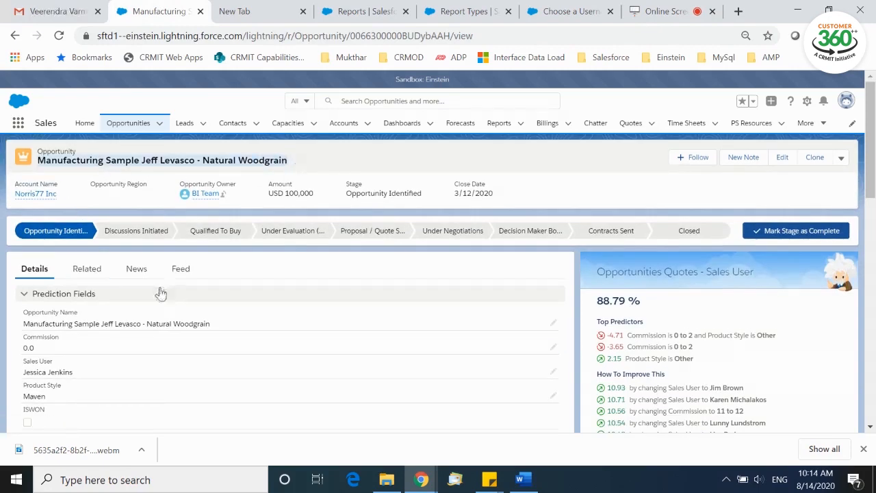
Scroll down the record to review the Commission prediction card.
scroll(down, 3)
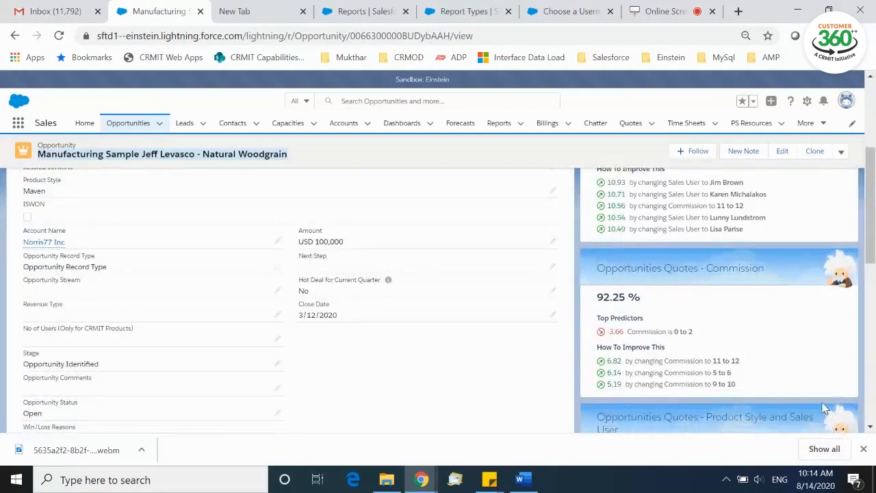
scroll(down, 3)
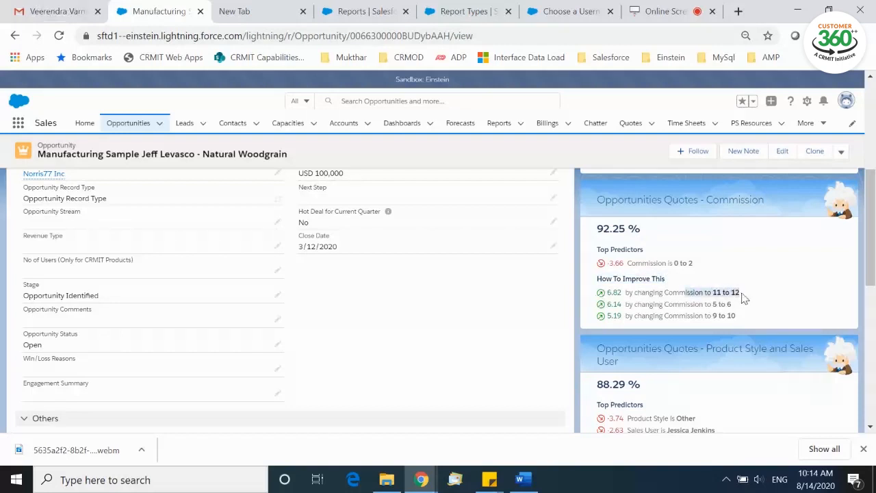
mouse_move(734, 307)
text(6)
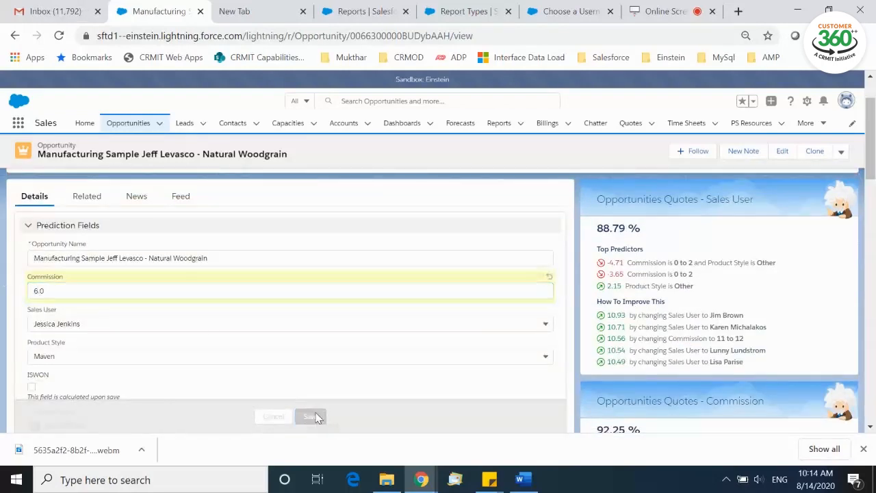
Save Commission 6.0 and scroll to the refreshed Einstein win-rate cards.
click(311, 416)
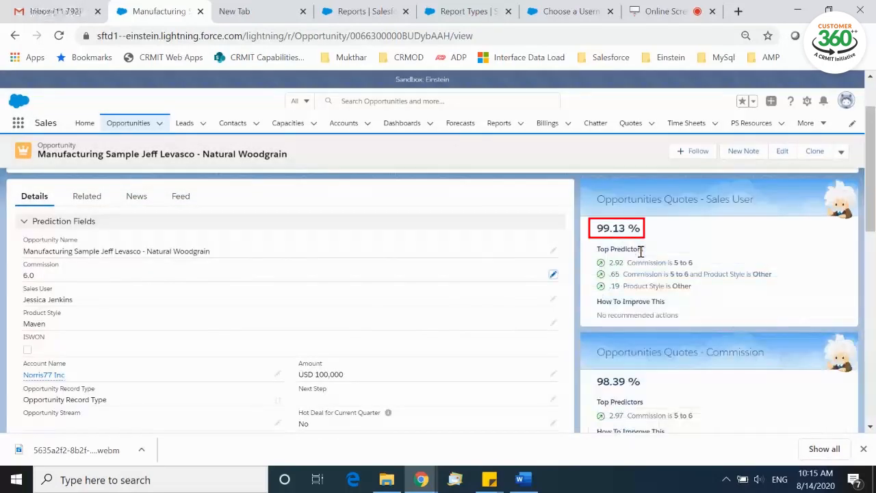
scroll(down, 3)
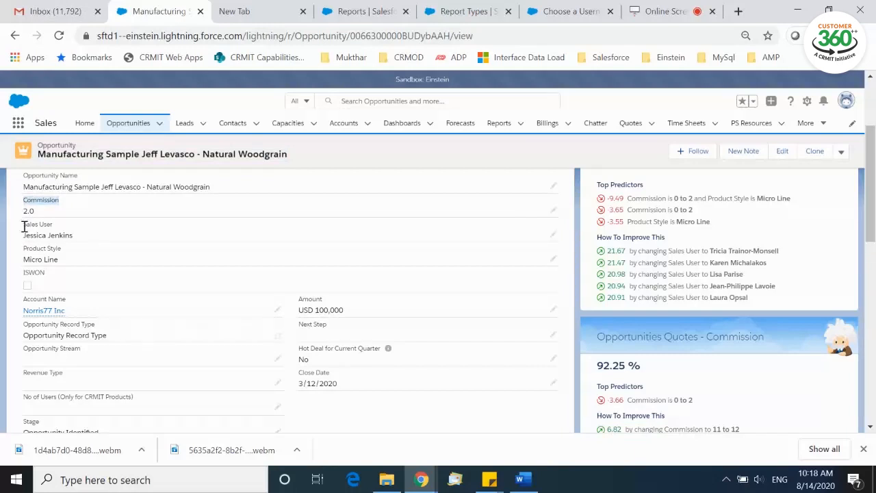
Highlight the 15.6 improvement suggestion and pick Circuit Board as Product Style.
scroll(down, 3)
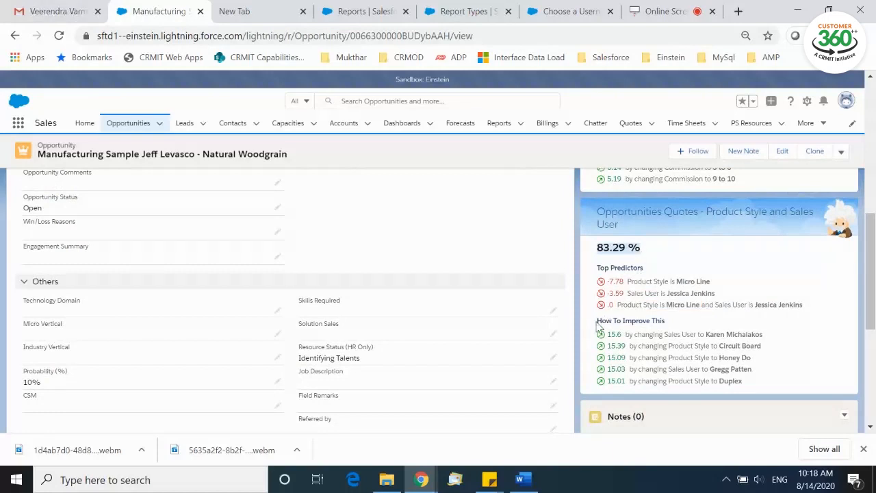
mouse_move(632, 326)
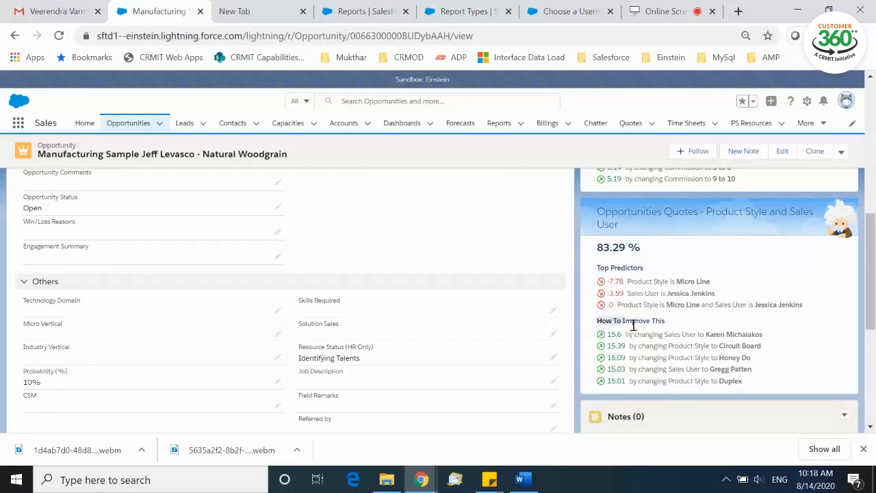
mouse_move(683, 335)
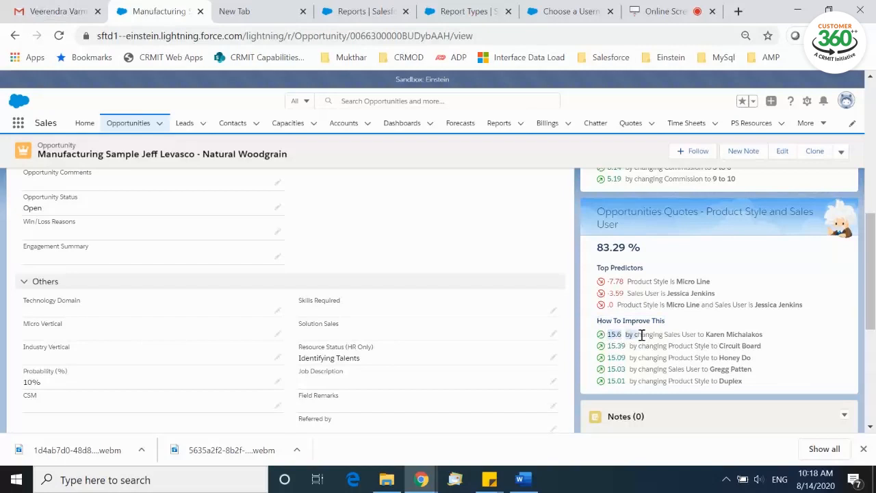
click(684, 334)
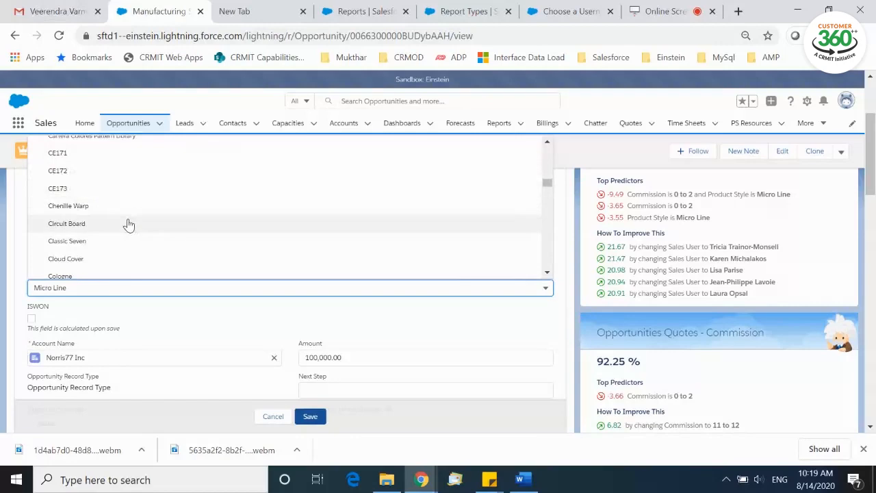
click(66, 223)
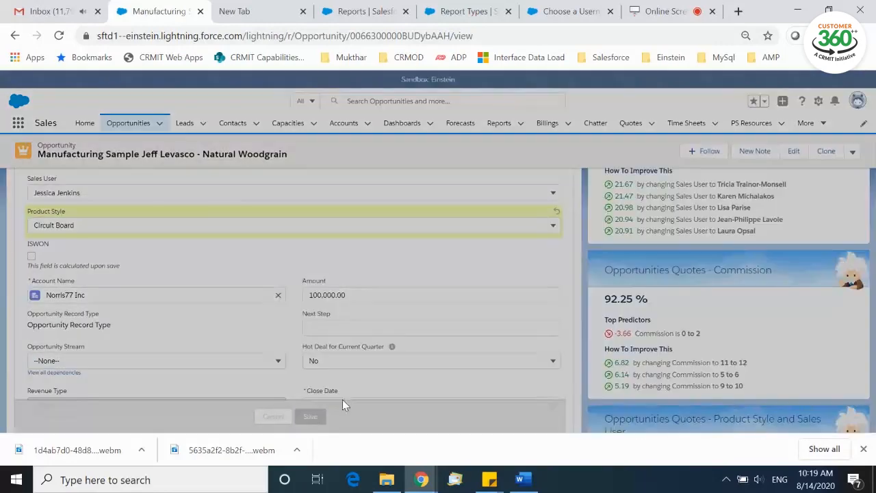